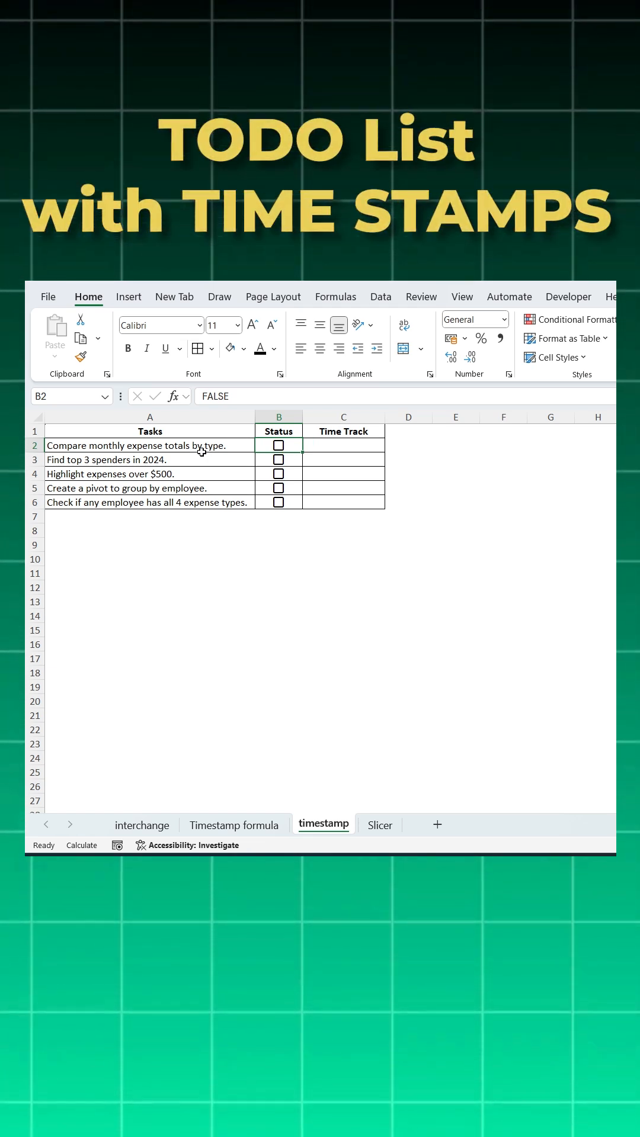
Step: Toggle the first task's checkbox on and off to preview the timestamp behaviour
{"action": "left_click", "coordinate": [277, 446]}
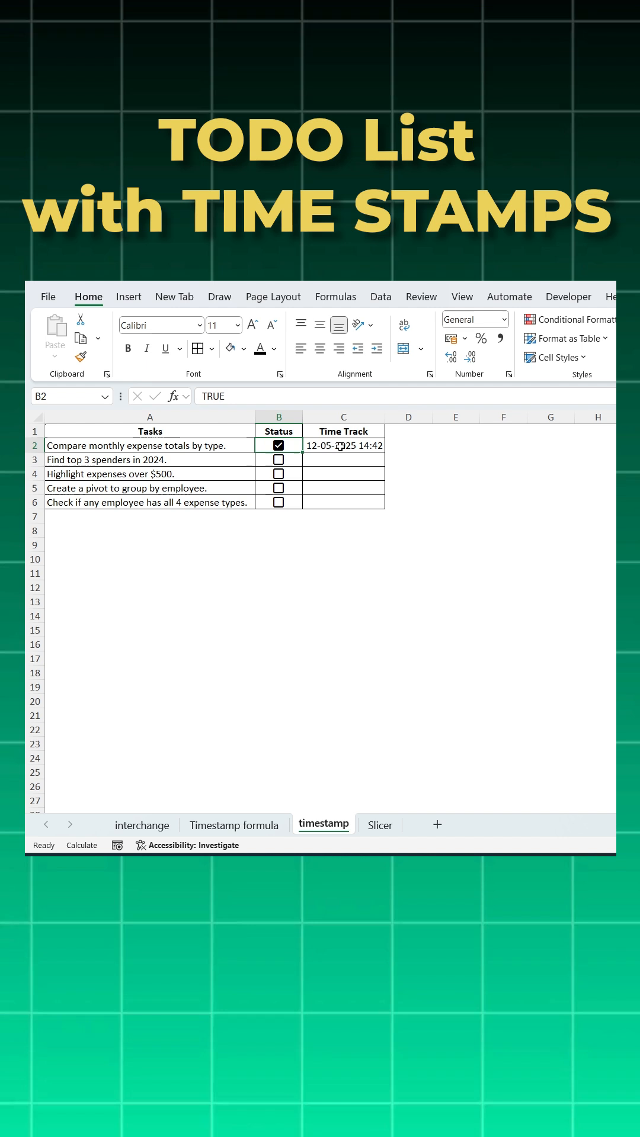
{"action": "left_click", "coordinate": [278, 446]}
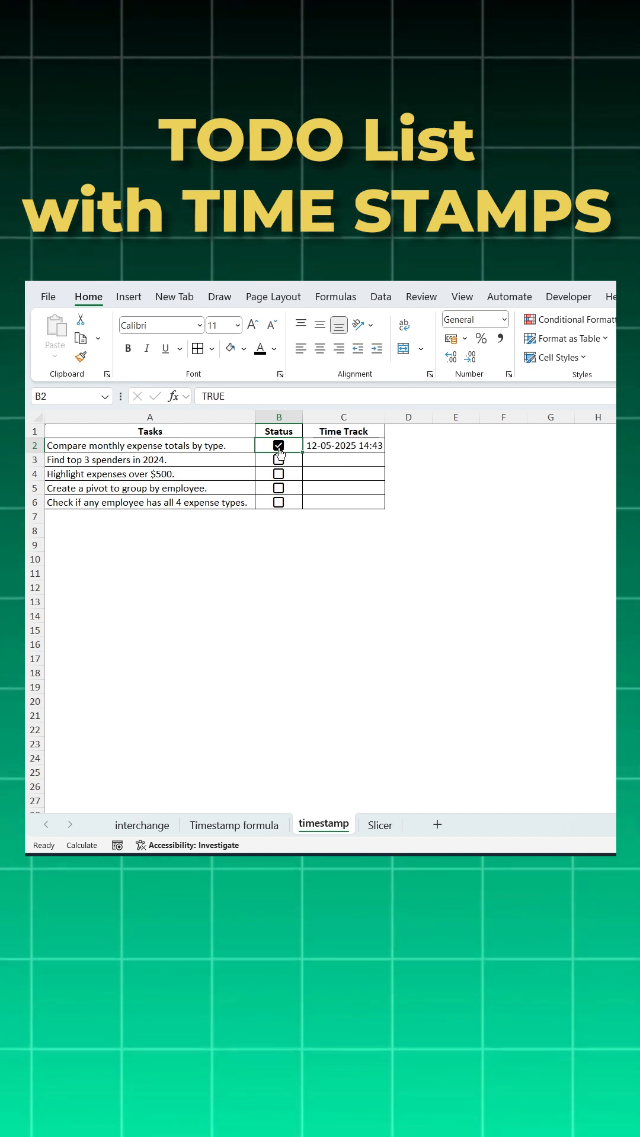
{"action": "left_click", "coordinate": [277, 445]}
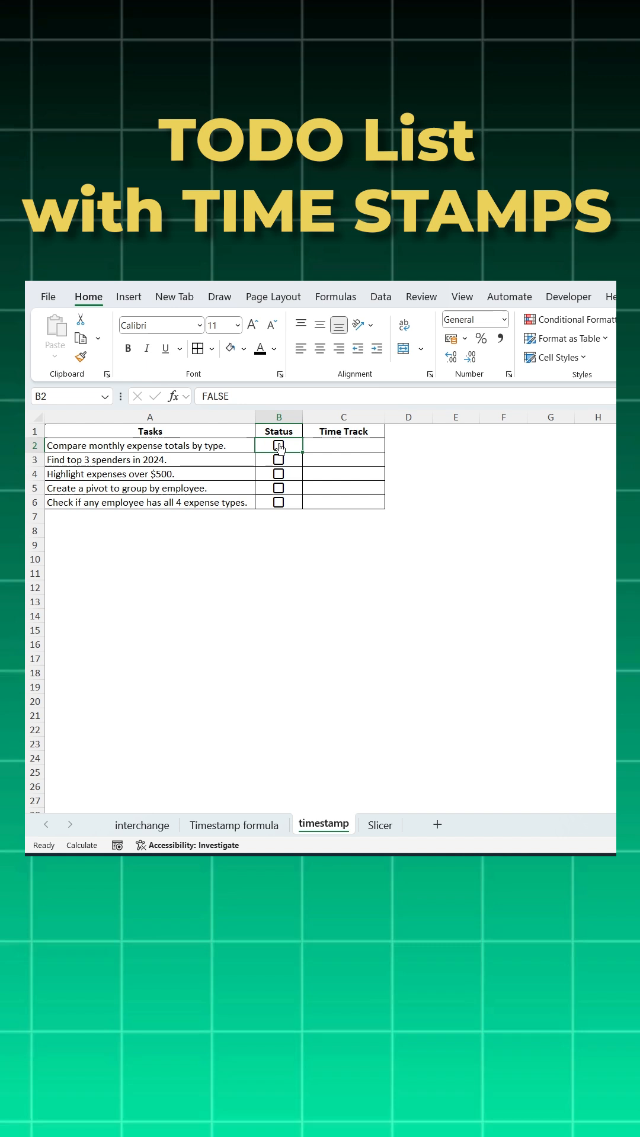
Step: In C2 start =IFS(B2=FALSE,"", so the Time Track cell stays blank when unticked
{"action": "left_click", "coordinate": [234, 824]}
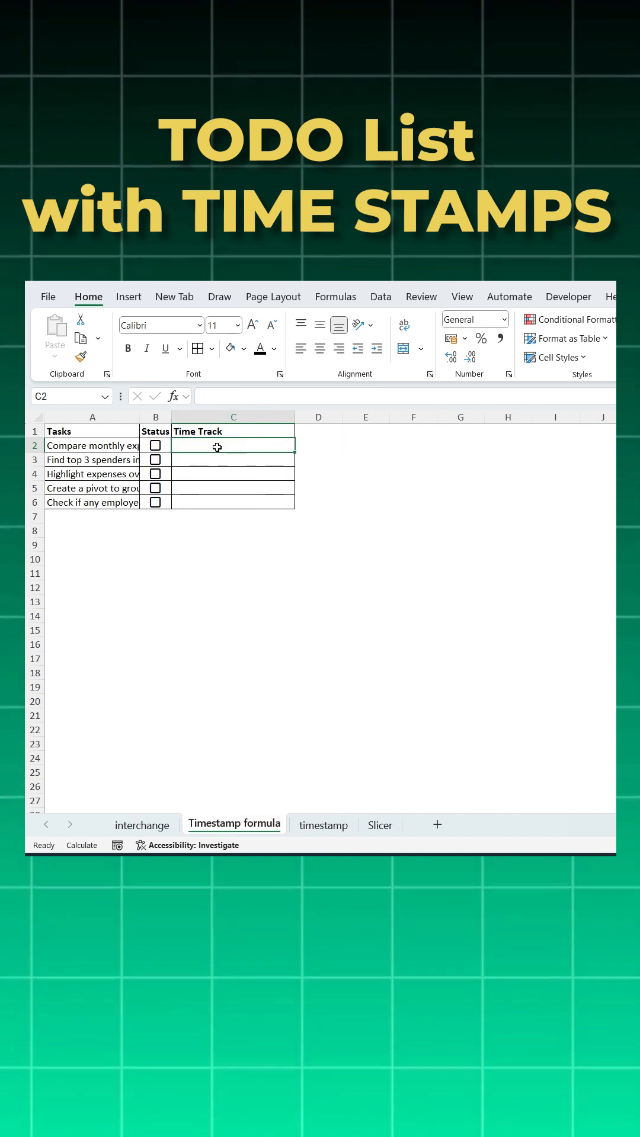
{"action": "type", "text": "=if"}
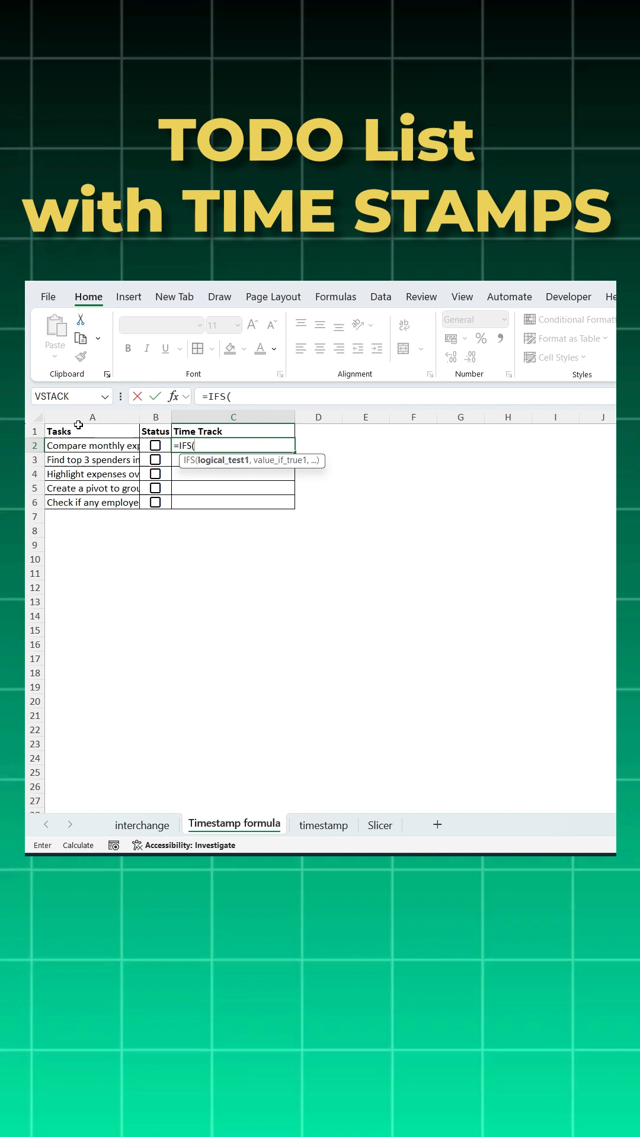
{"action": "mouse_move", "coordinate": [171, 447]}
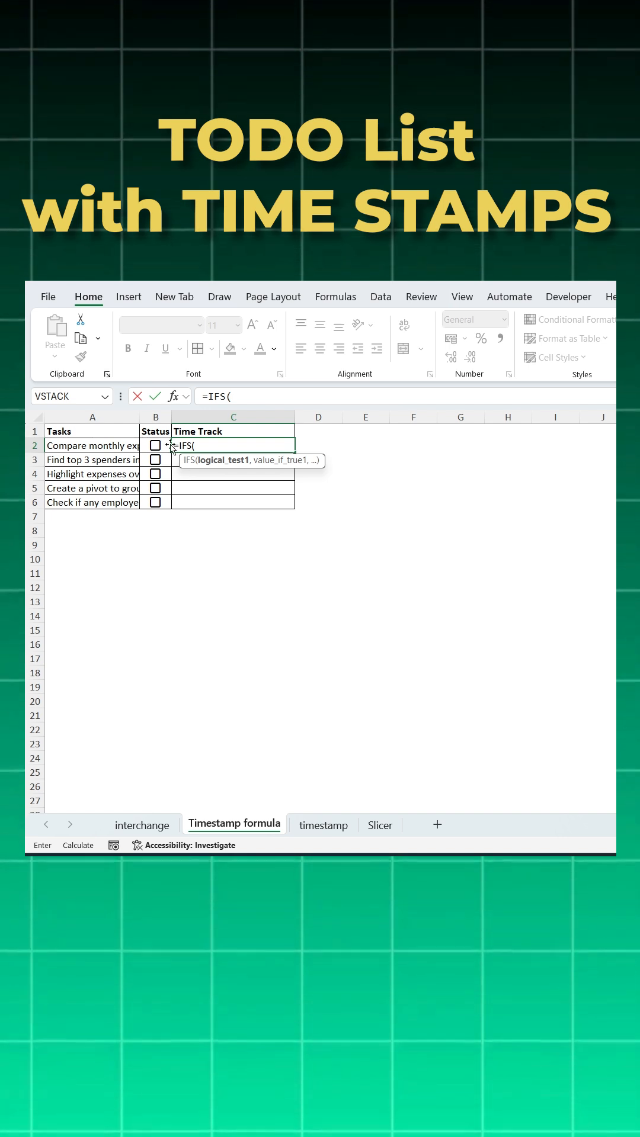
{"action": "left_click", "coordinate": [155, 445]}
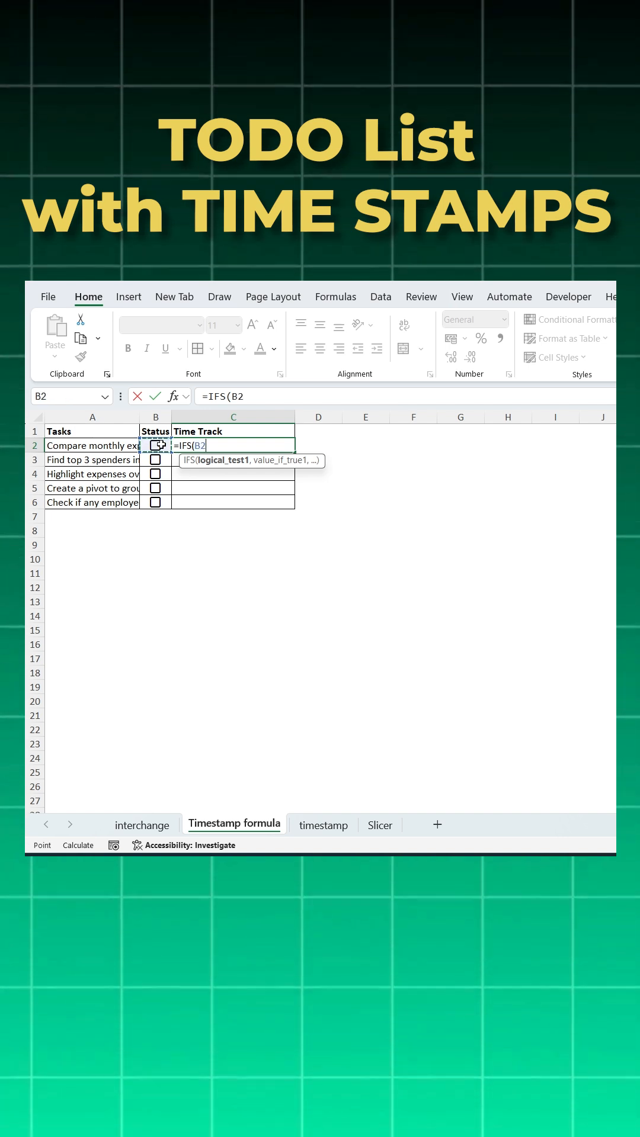
{"action": "type", "text": "=False"}
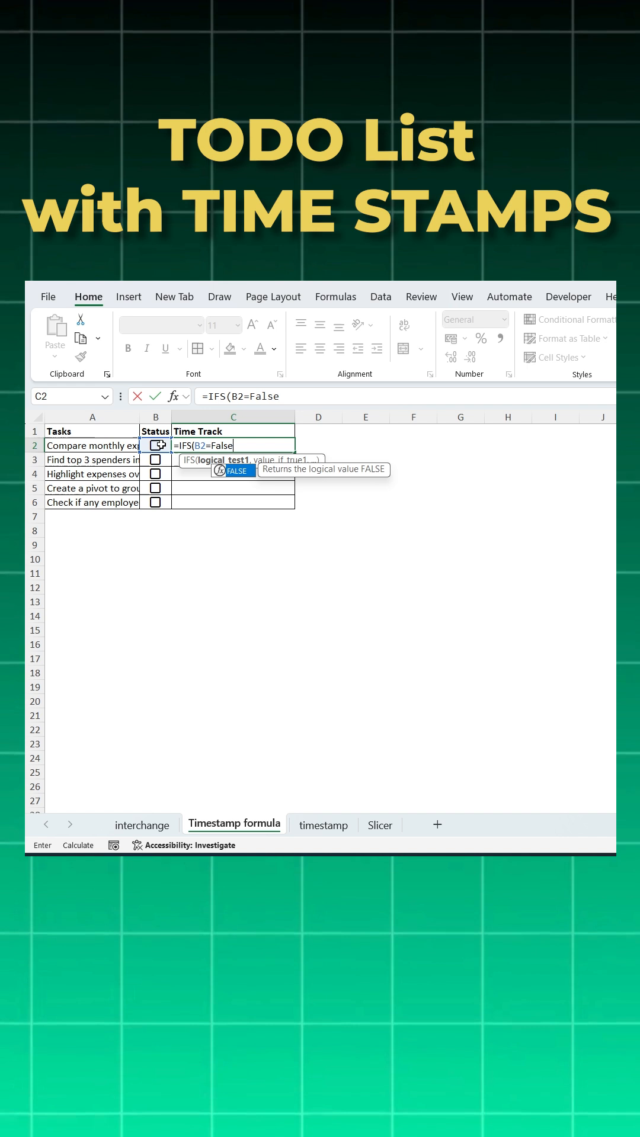
{"action": "type", "text": ","}
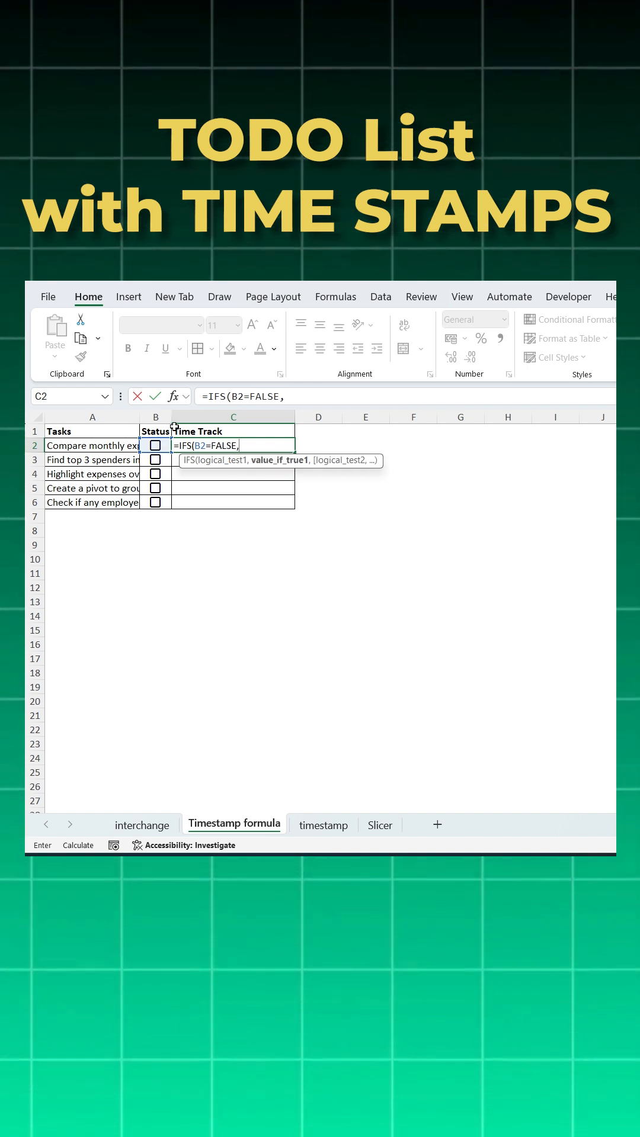
{"action": "type", "text": "\"\""}
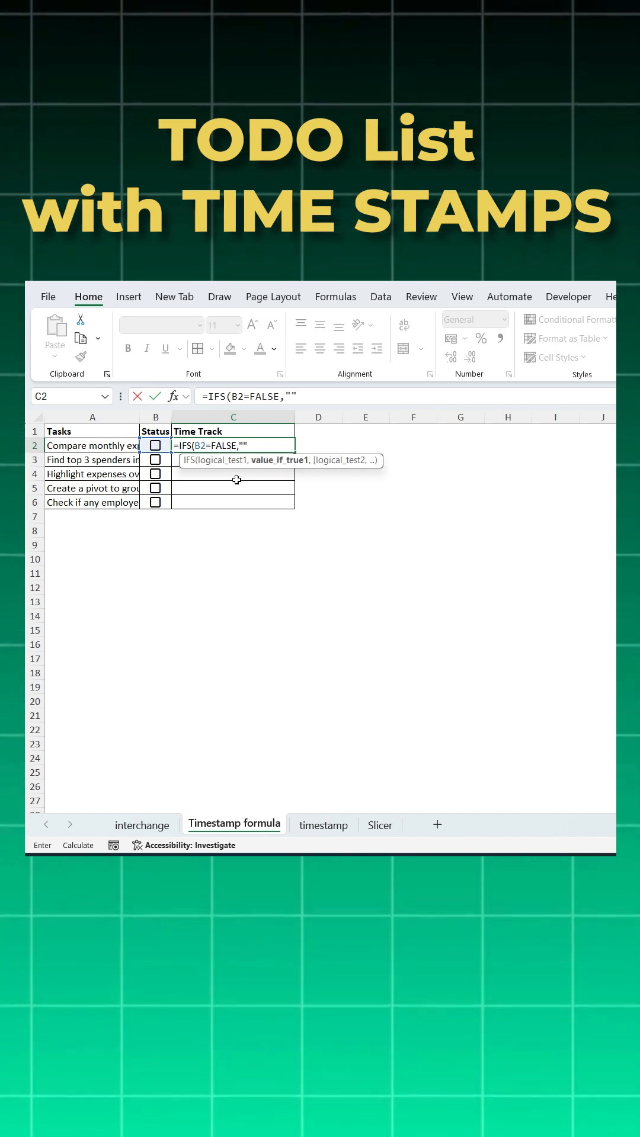
{"action": "type", "text": ","}
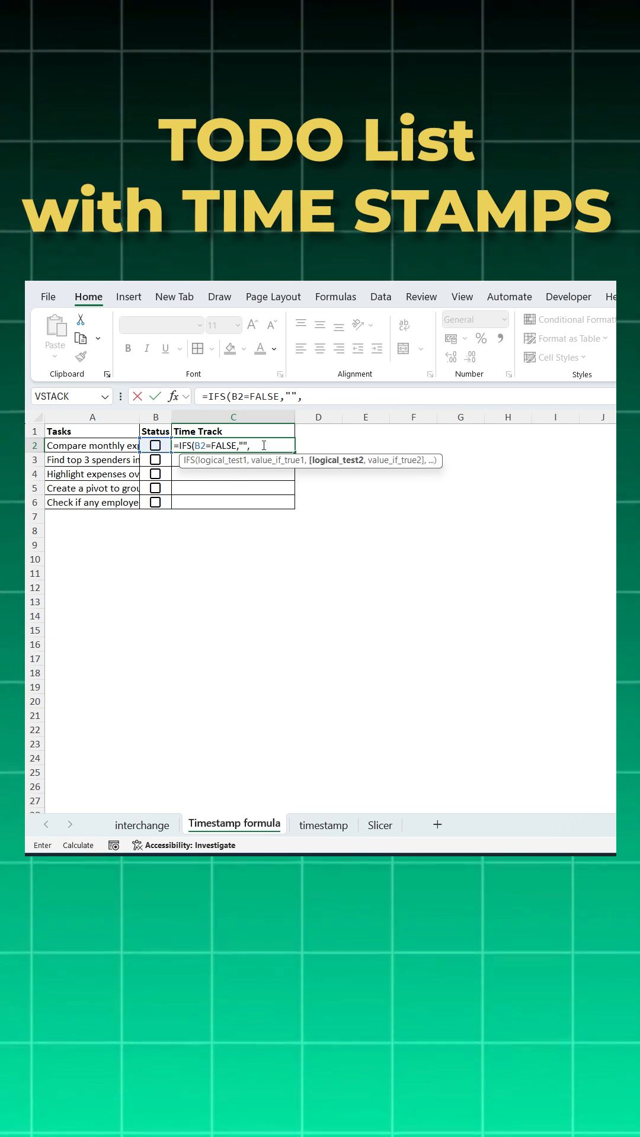
Step: Complete the formula as =IFS(B2=FALSE,"",C2="",NOW(),TRUE,C2) and enter it
{"action": "type", "text": "C2"}
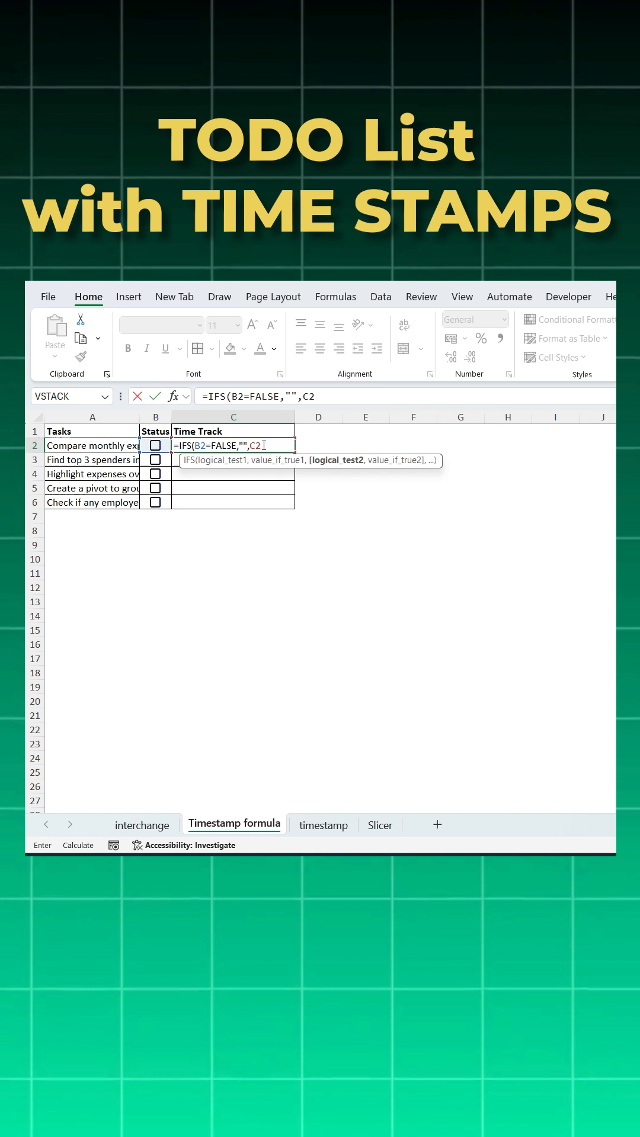
{"action": "type", "text": "=\""}
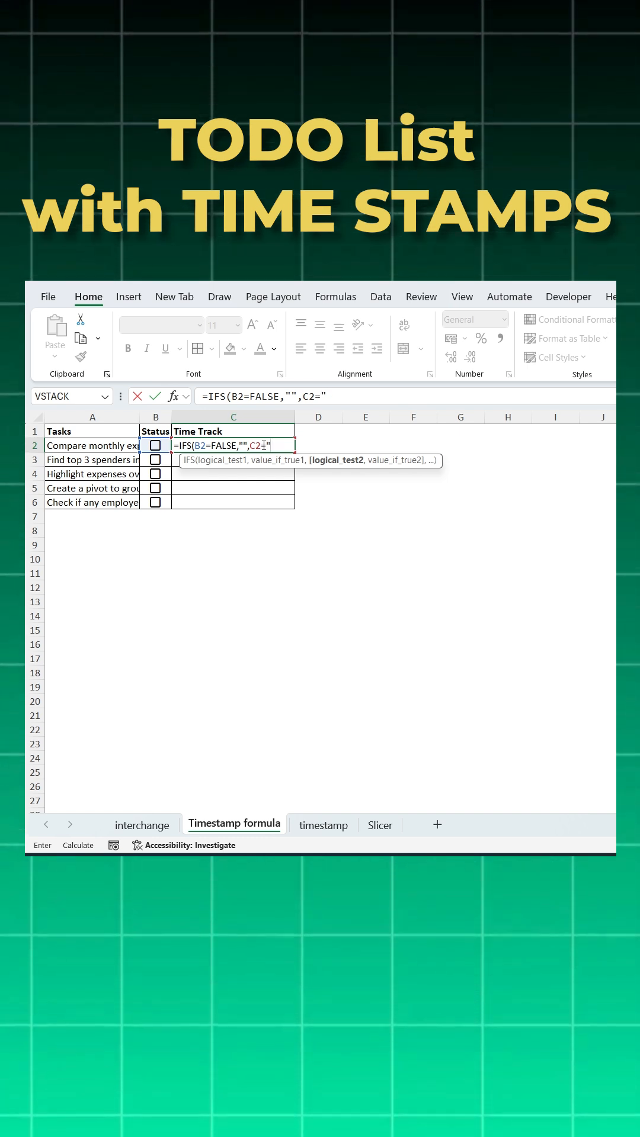
{"action": "type", "text": "\","}
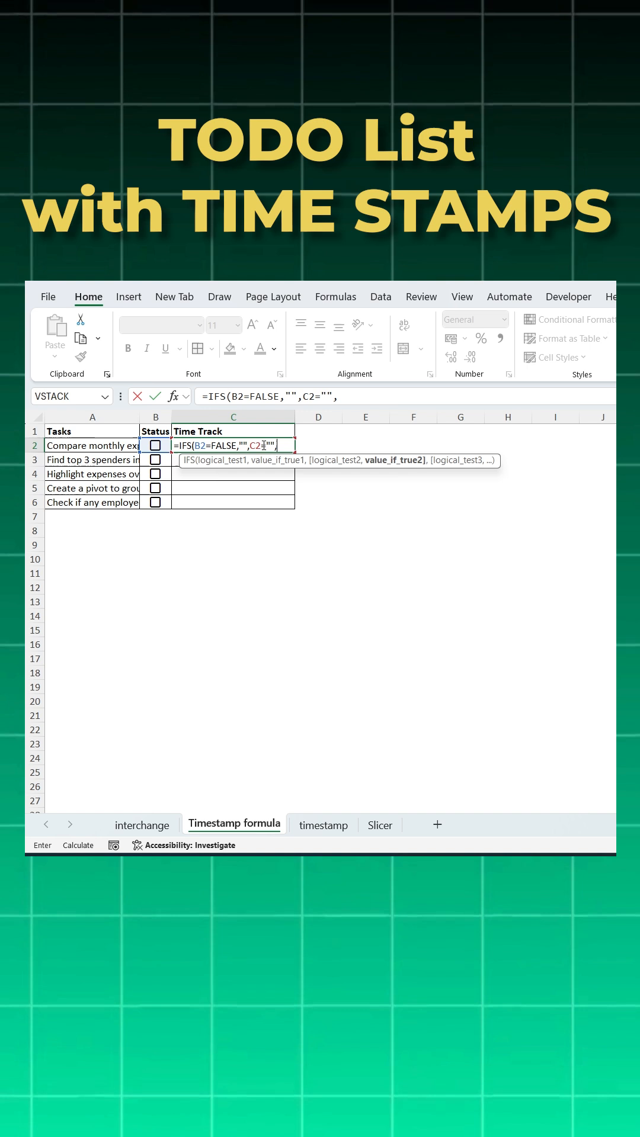
{"action": "type", "text": "Now(),"}
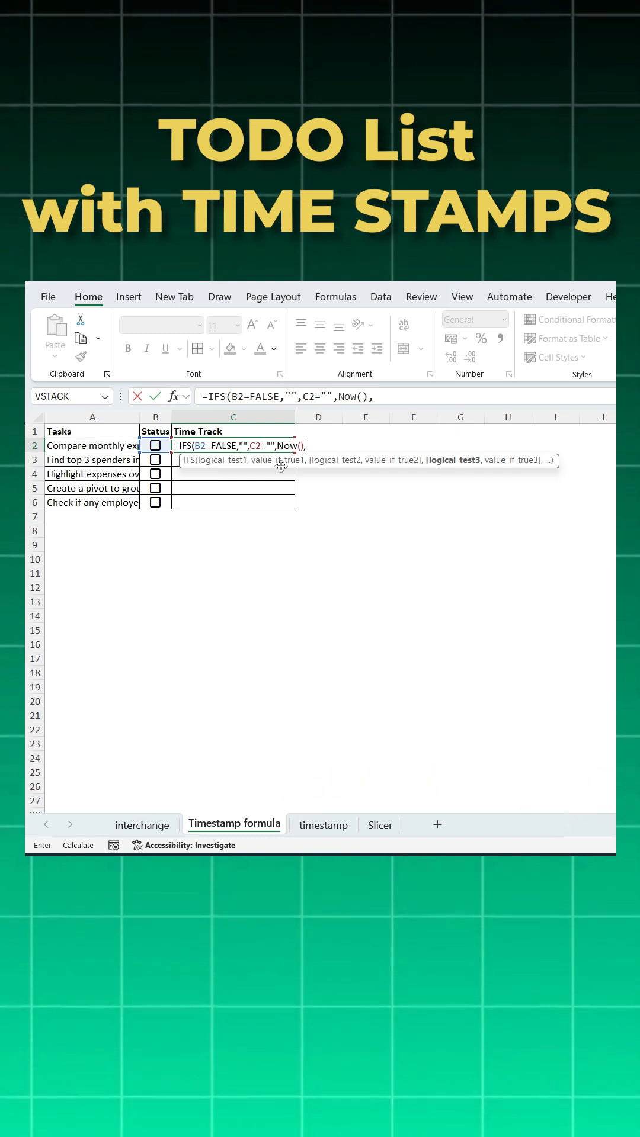
{"action": "type", "text": "True"}
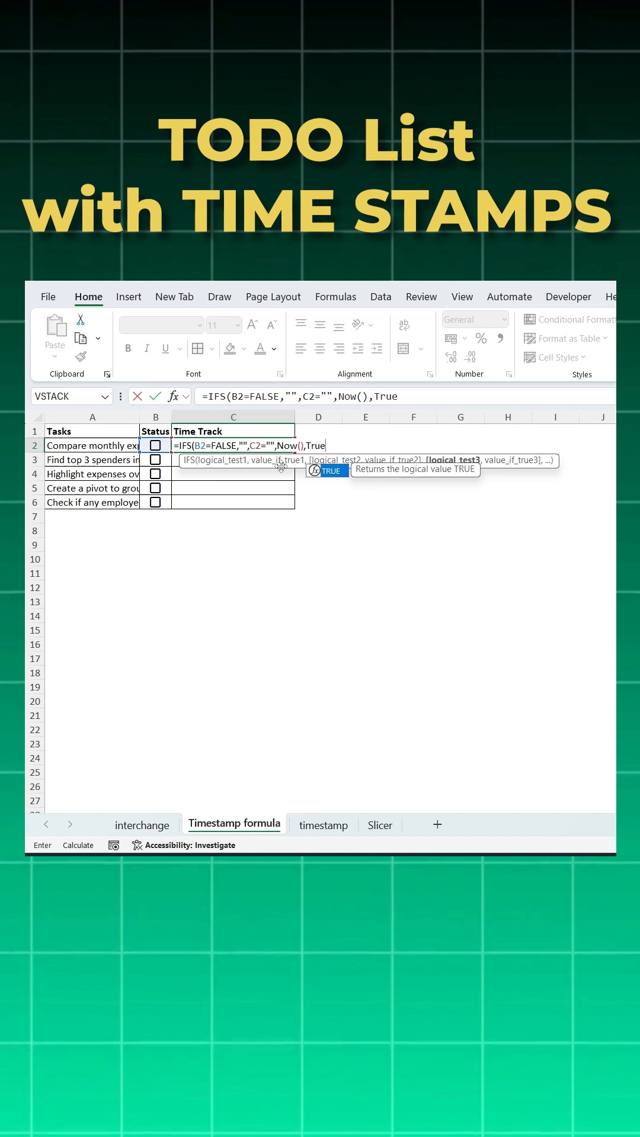
{"action": "type", "text": ","}
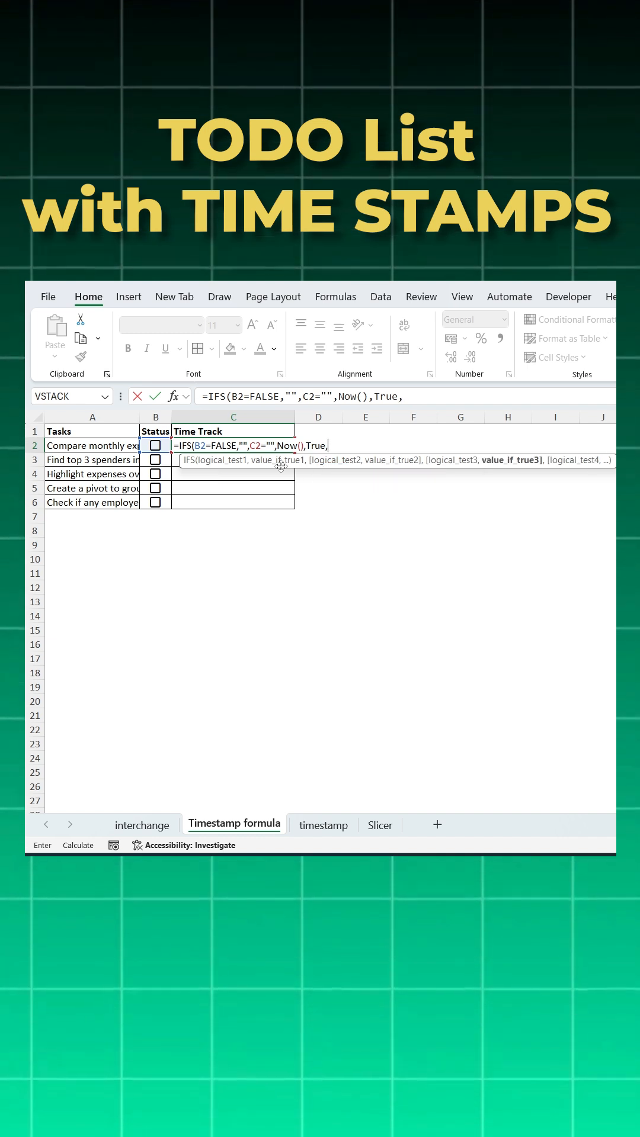
{"action": "type", "text": "C"}
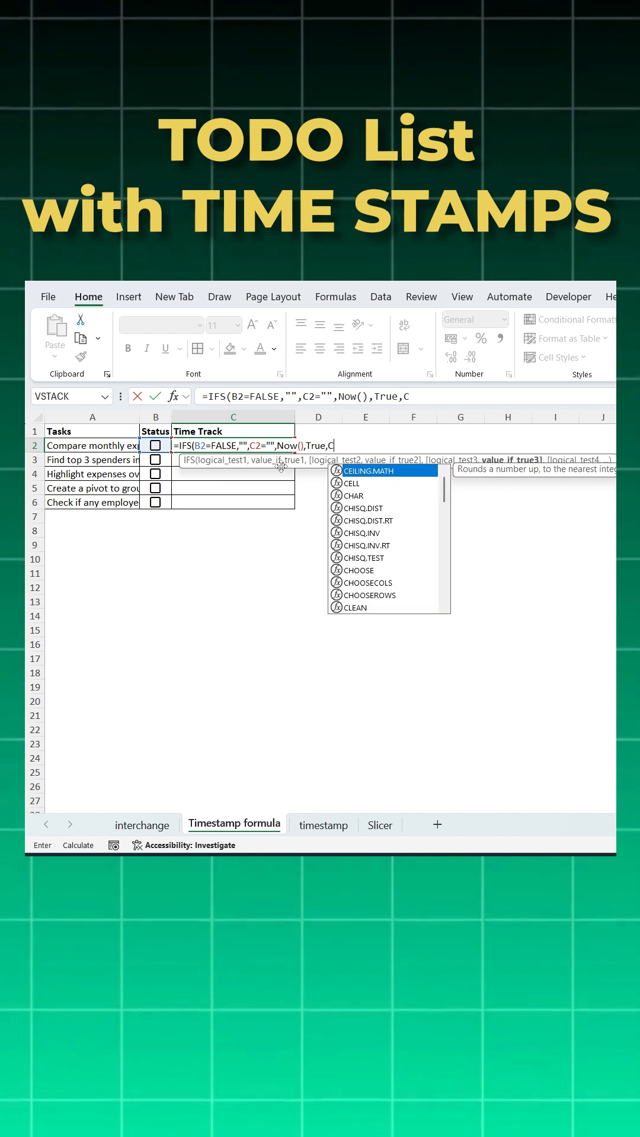
{"action": "type", "text": "2)"}
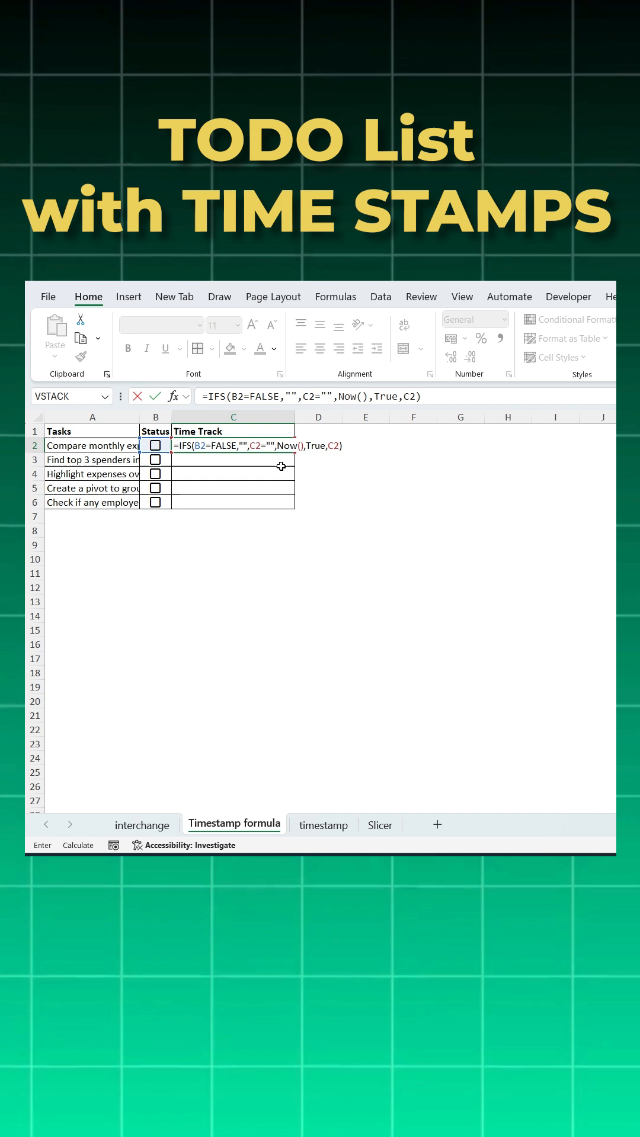
{"action": "left_click", "coordinate": [154, 446]}
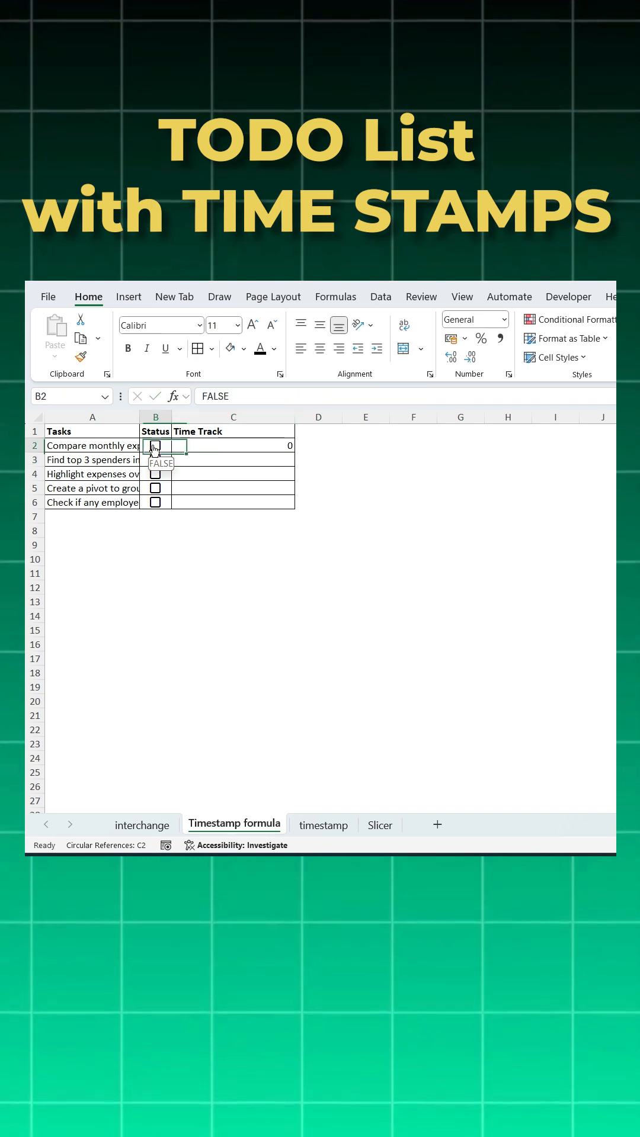
Step: Enable iterative calculation in Excel Options > Formulas to allow the circular reference
{"action": "left_click", "coordinate": [155, 446]}
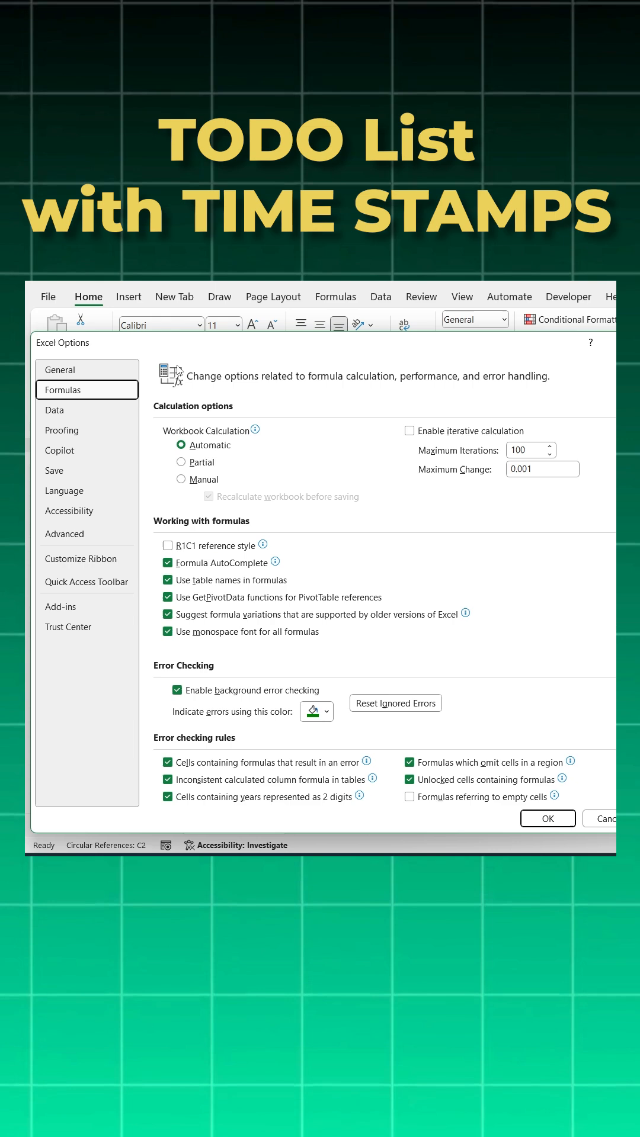
{"action": "left_click", "coordinate": [411, 430]}
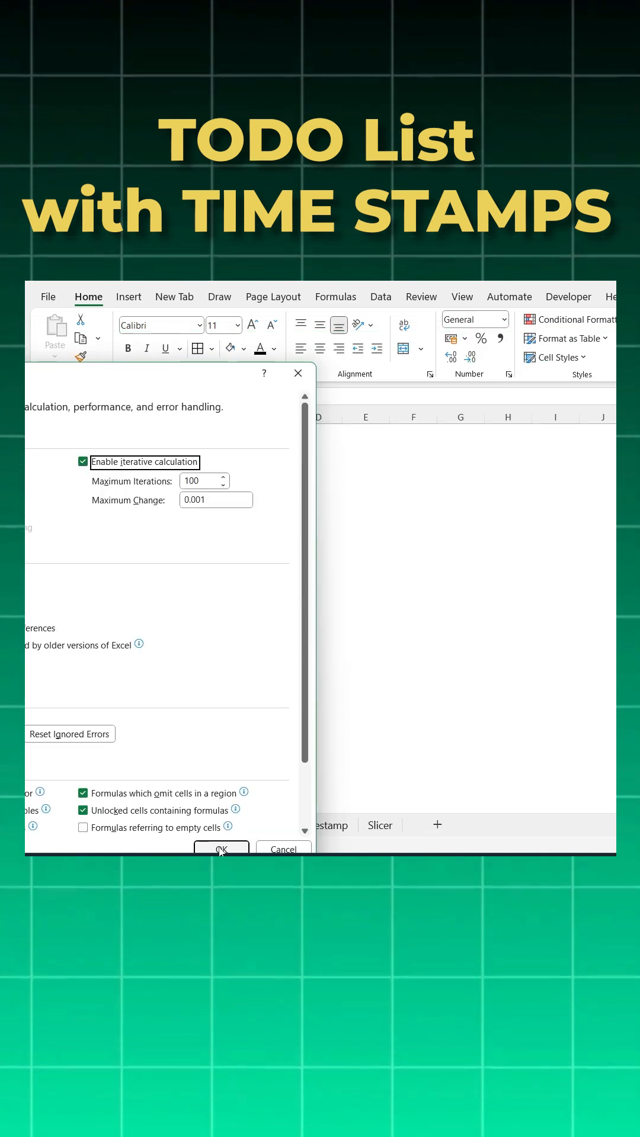
{"action": "left_click", "coordinate": [222, 848]}
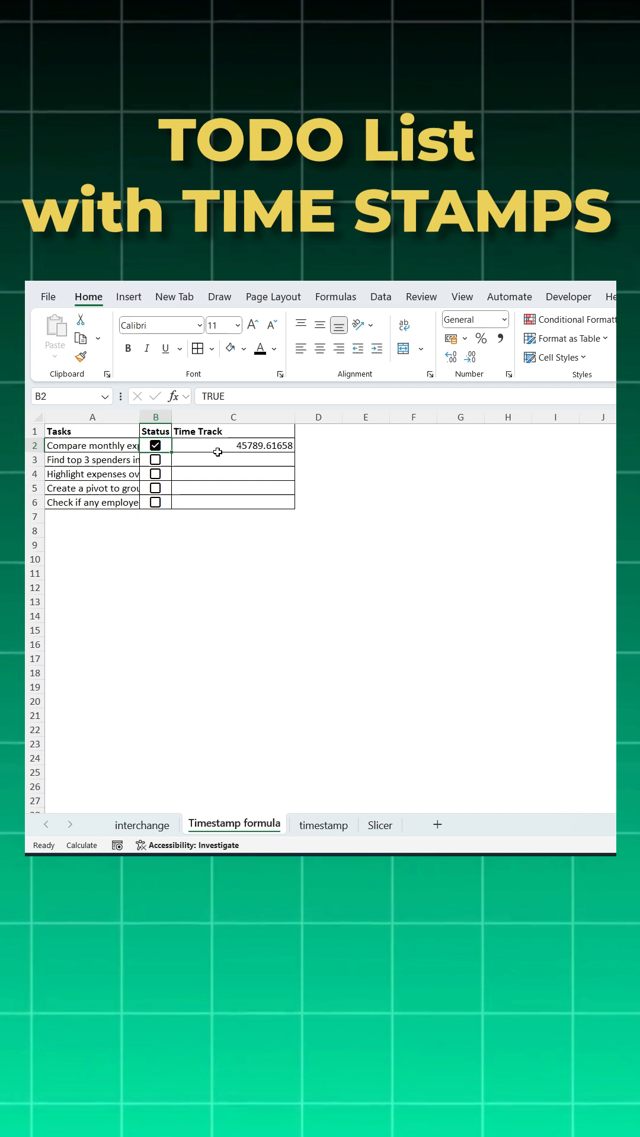
Step: Format column C with the custom dd-mm-yyyy hh:mm number format
{"action": "left_click", "coordinate": [234, 416]}
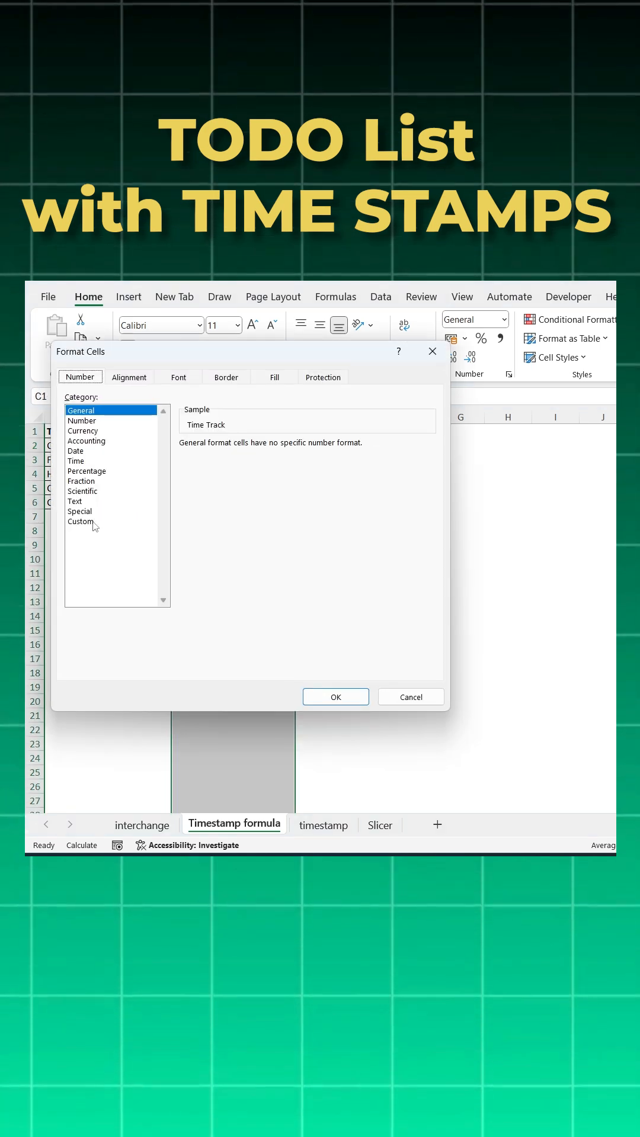
{"action": "left_click", "coordinate": [79, 522]}
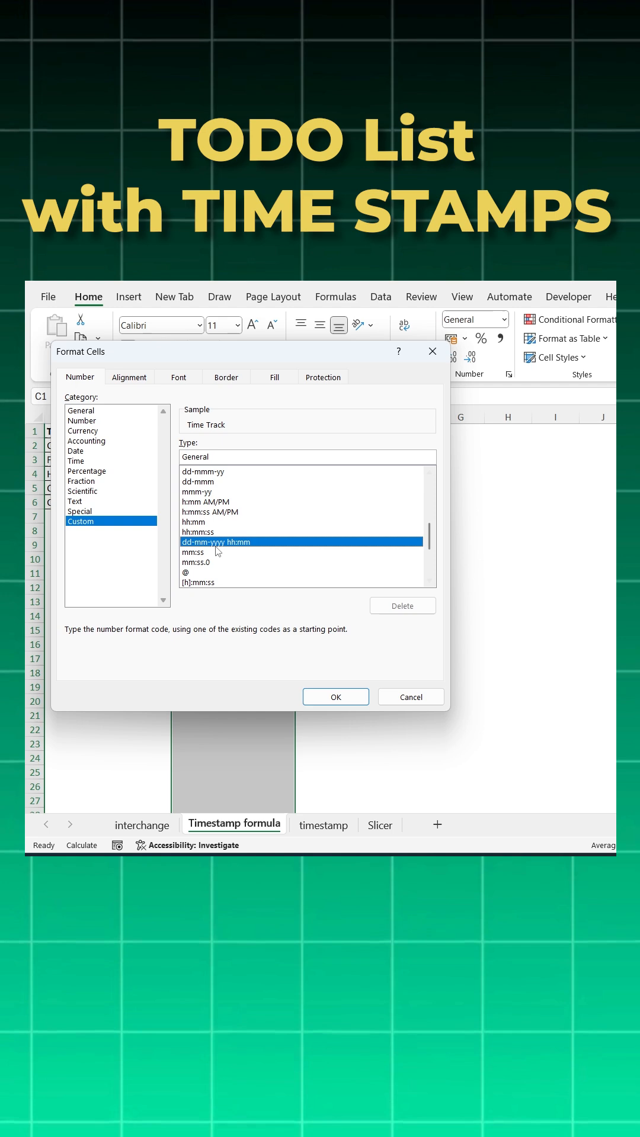
{"action": "left_click", "coordinate": [334, 696]}
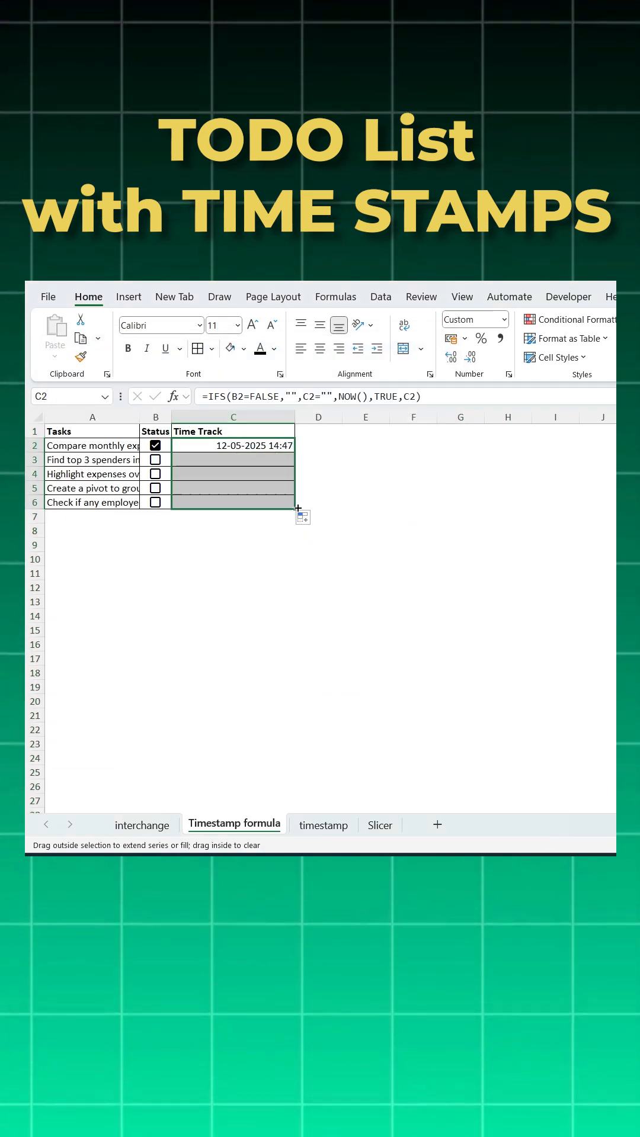
Step: Tick the pivot task and another task so each records its 14:48 timestamp
{"action": "left_click", "coordinate": [154, 487]}
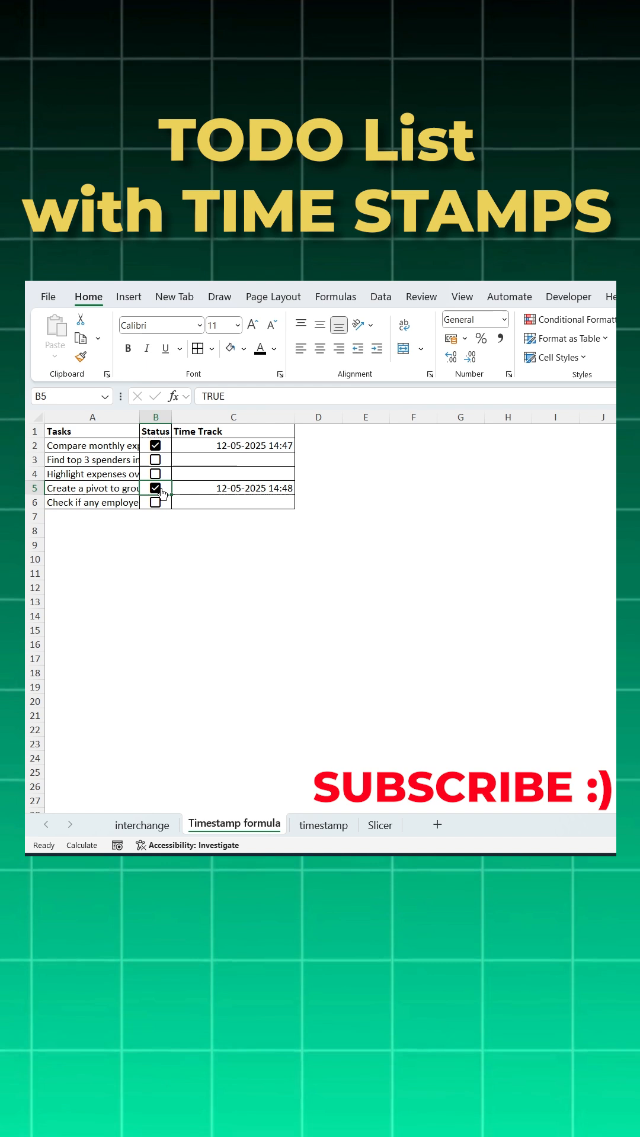
{"action": "left_click", "coordinate": [154, 501]}
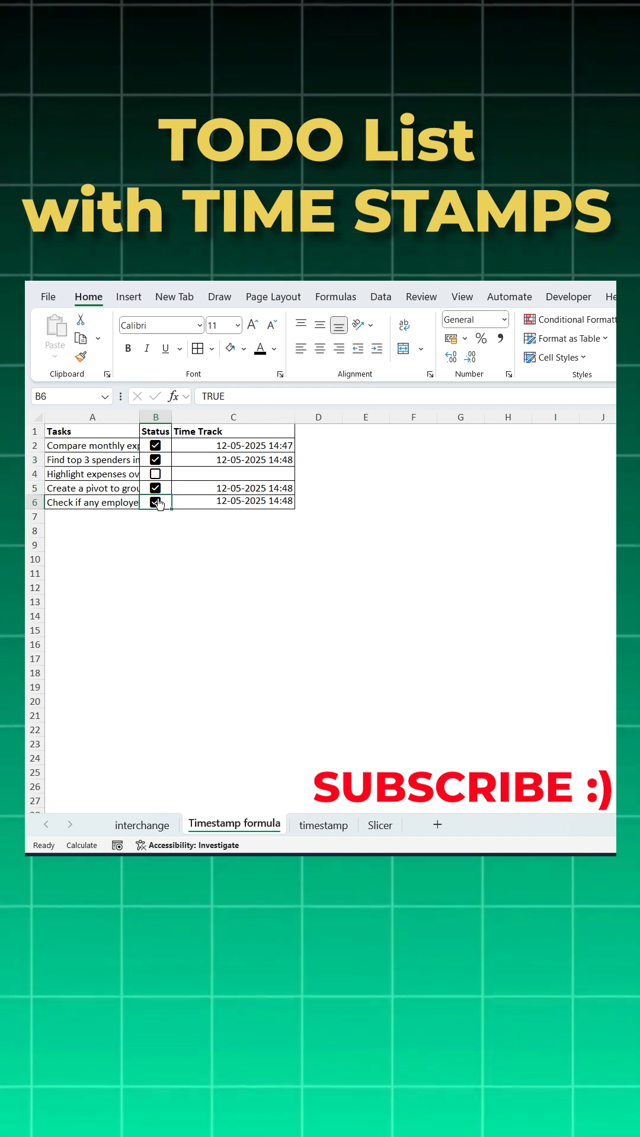